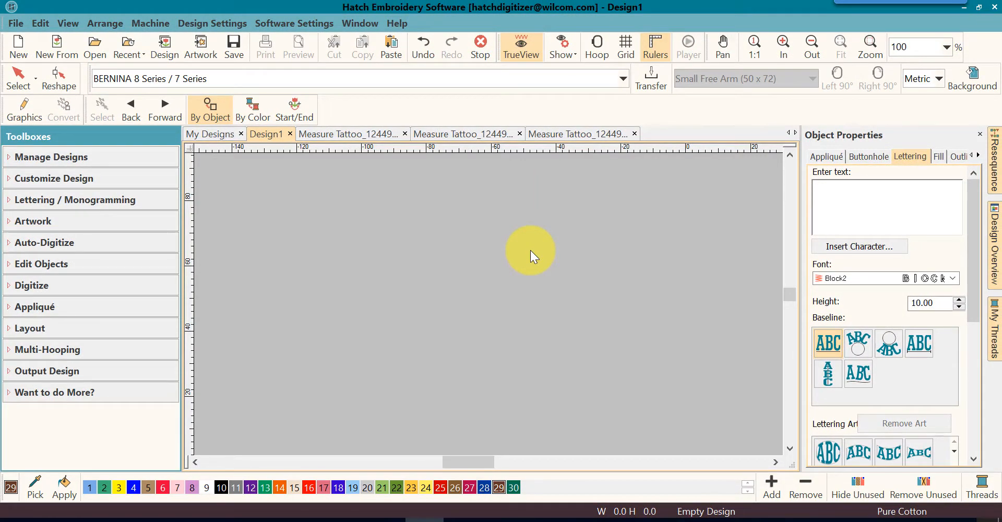
pyautogui.moveTo(524, 284)
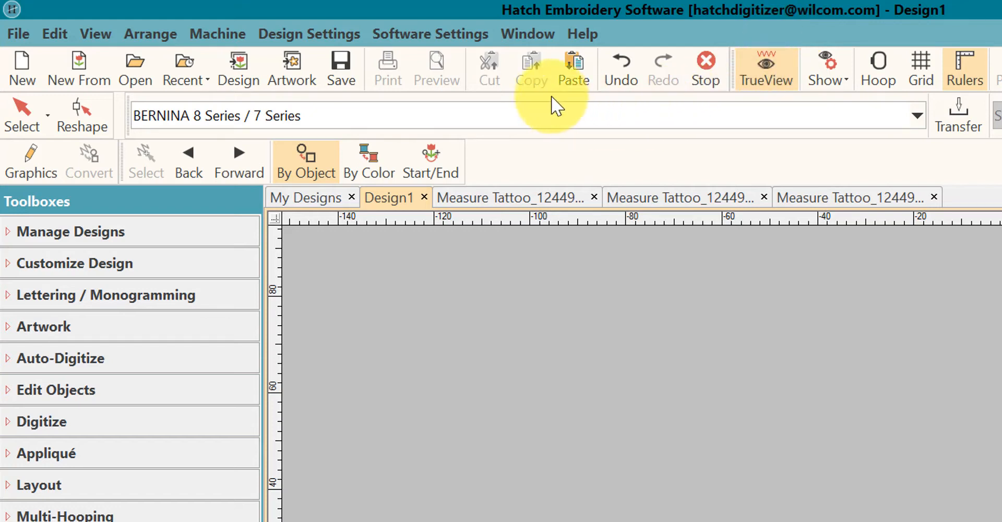
pyautogui.moveTo(95, 33)
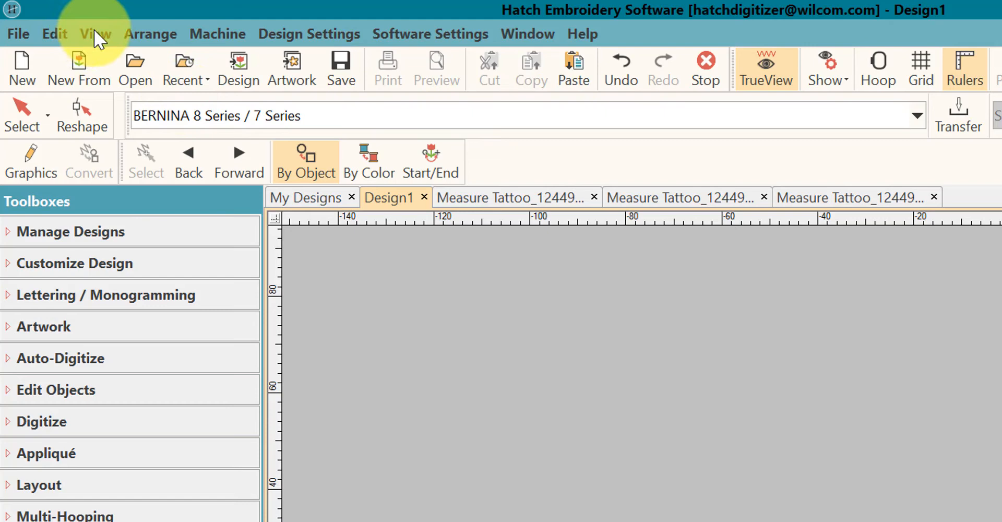
# Step: Browse the View, Machine and Arrange menus, expanding the Show Design element options
pyautogui.click(95, 34)
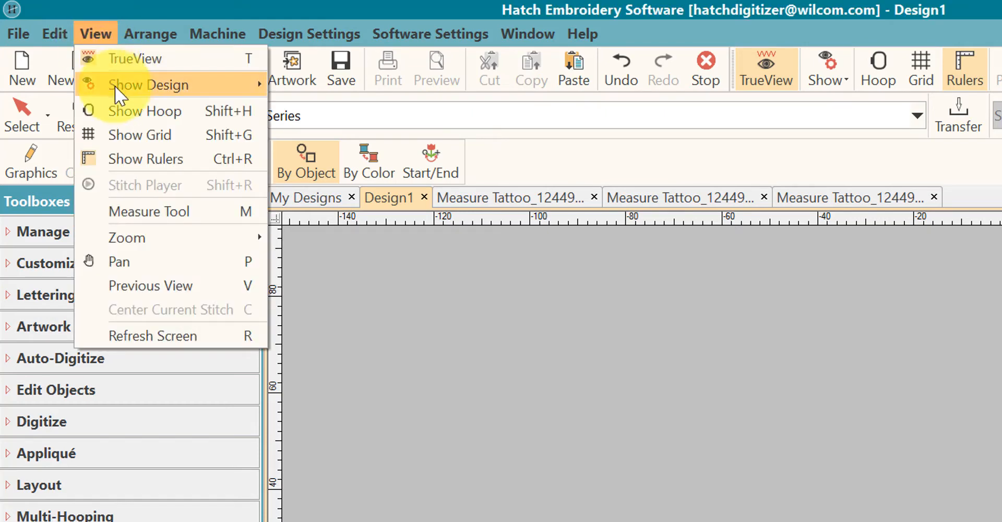
pyautogui.click(149, 85)
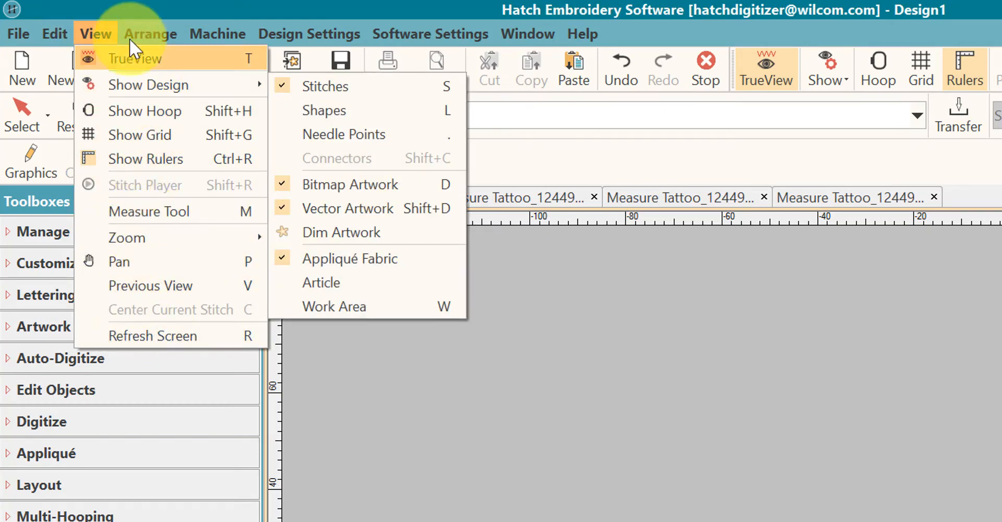
pyautogui.click(218, 34)
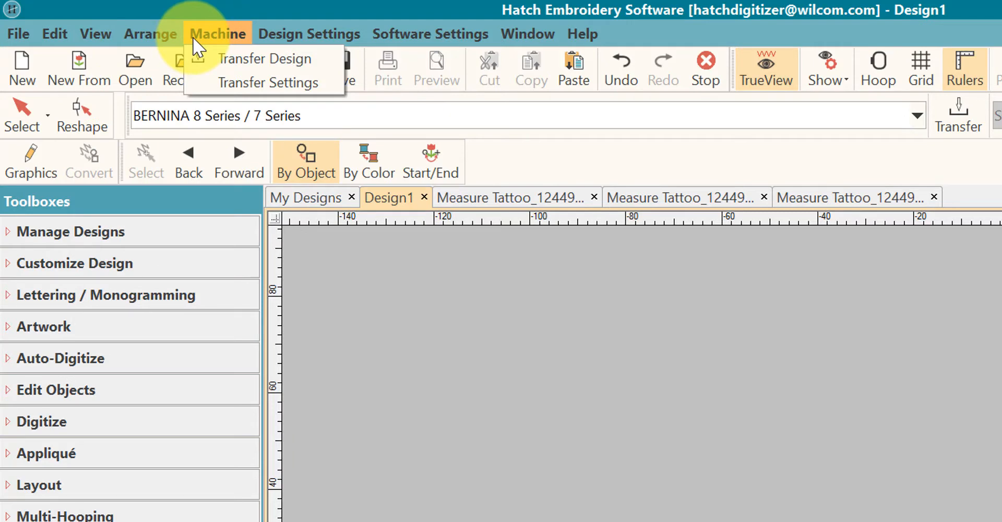
pyautogui.click(150, 34)
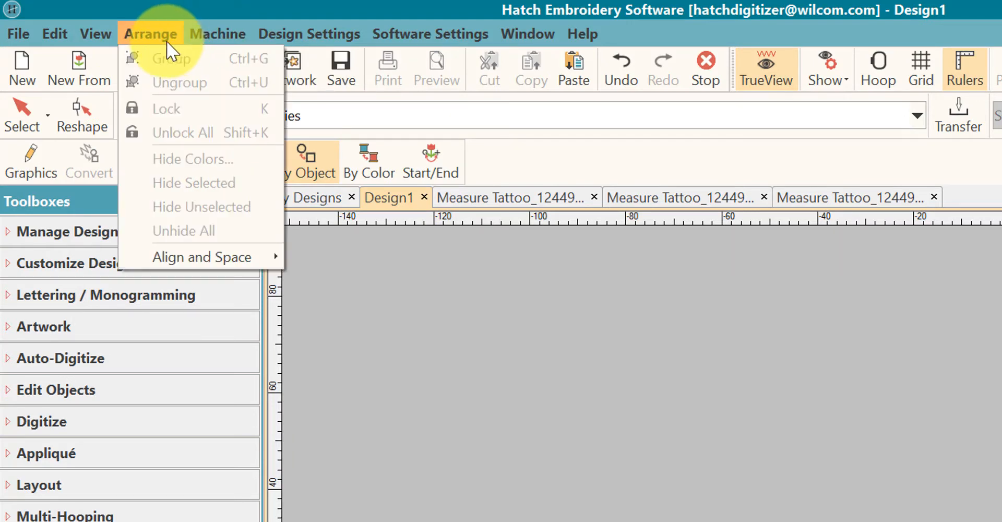
pyautogui.click(95, 34)
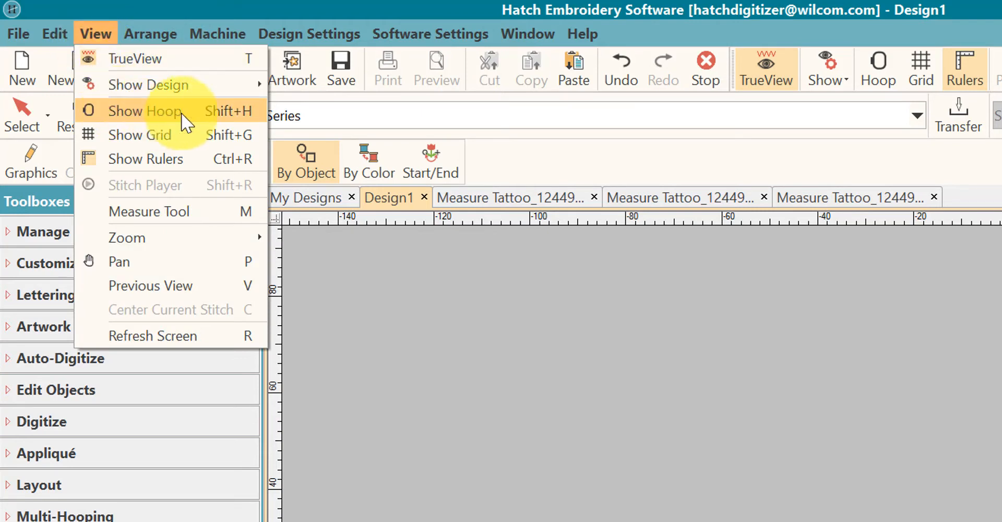
pyautogui.moveTo(230, 118)
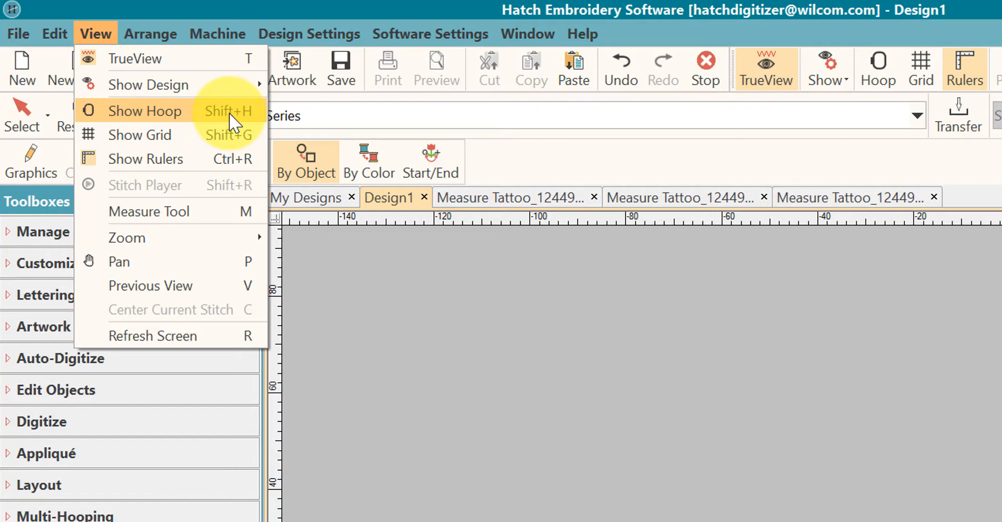
pyautogui.click(430, 33)
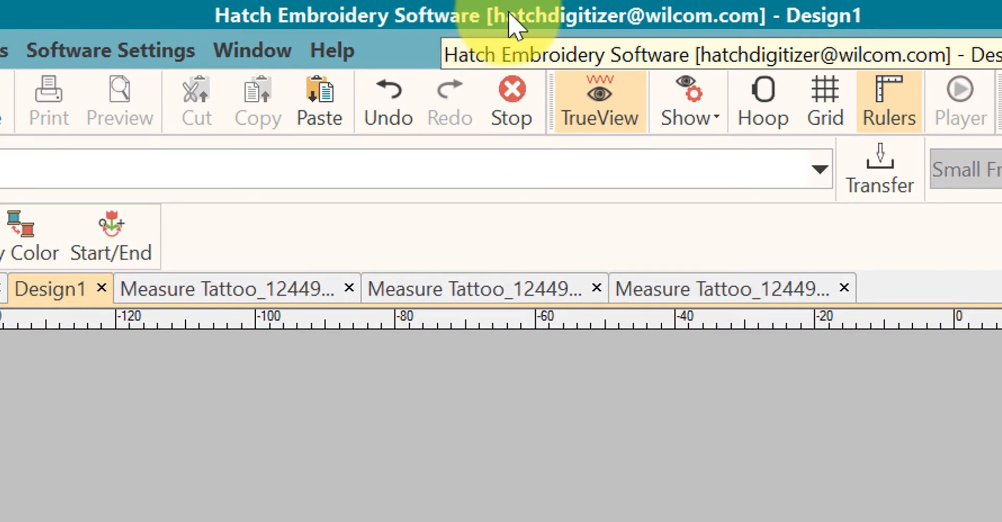
pyautogui.moveTo(722, 29)
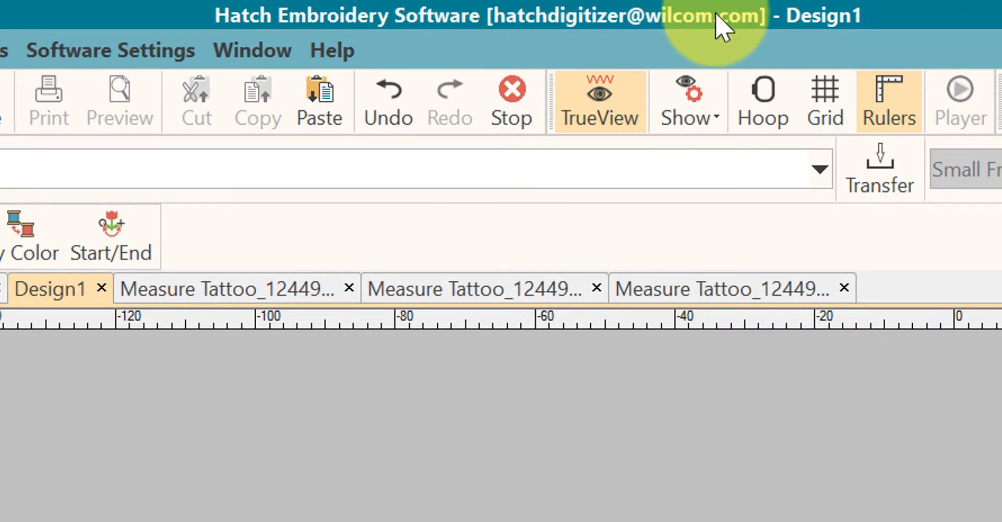
pyautogui.moveTo(834, 36)
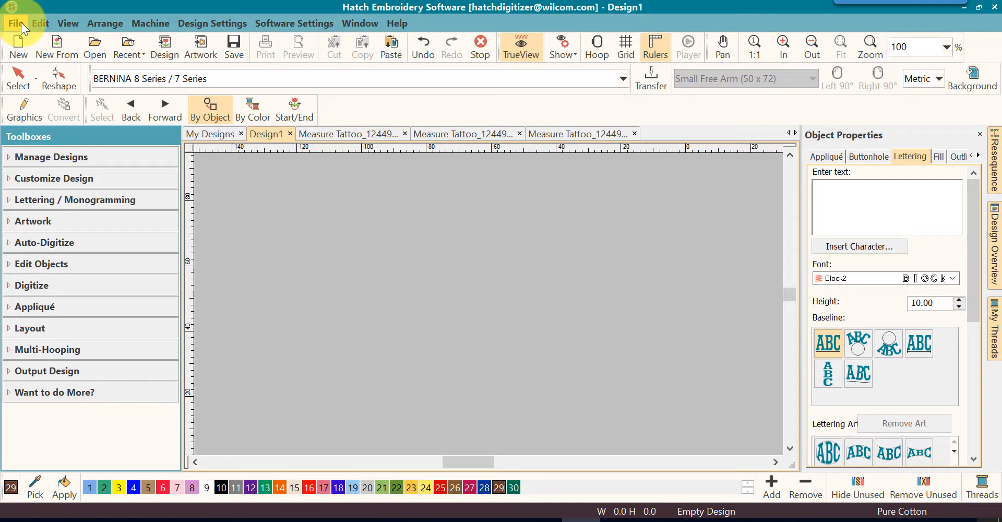
# Step: Show the File menu's design commands over the empty Design1
pyautogui.click(16, 24)
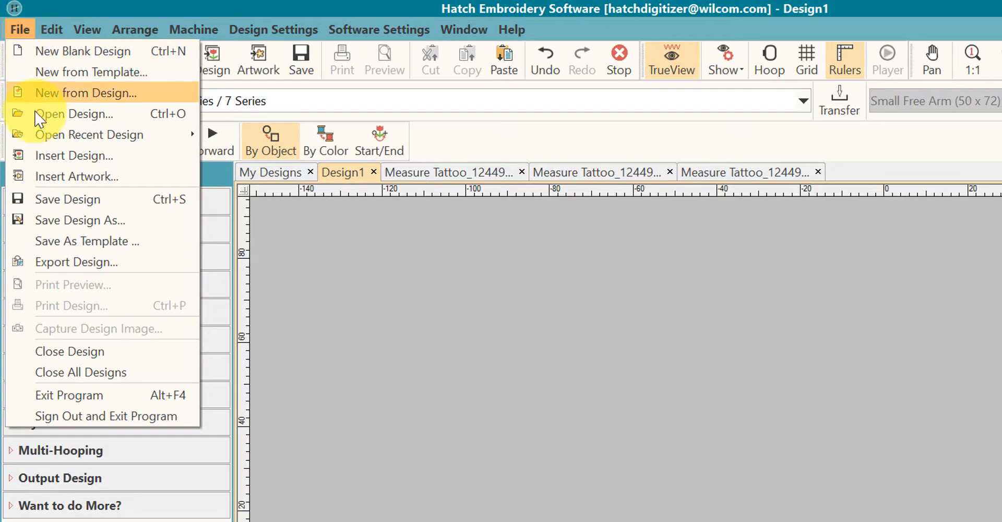
pyautogui.moveTo(35, 87)
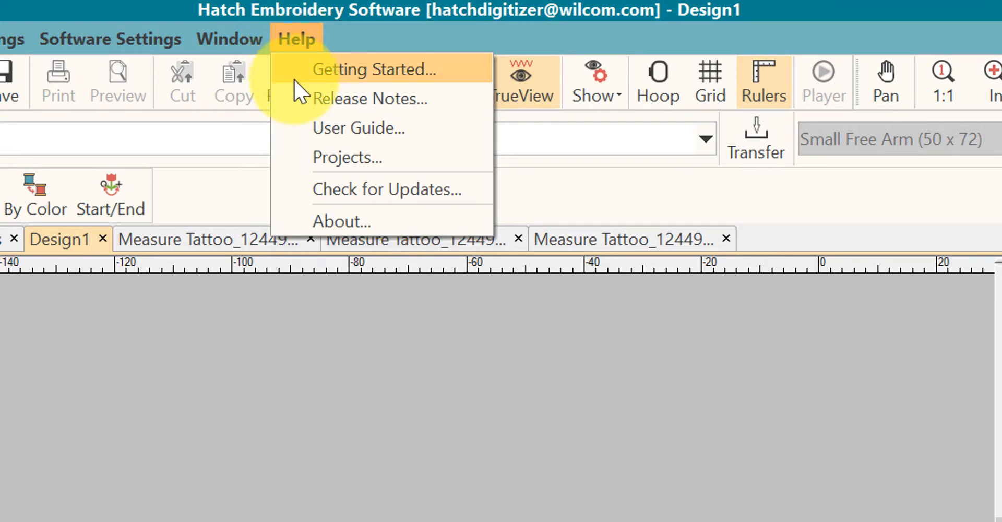
pyautogui.moveTo(300, 127)
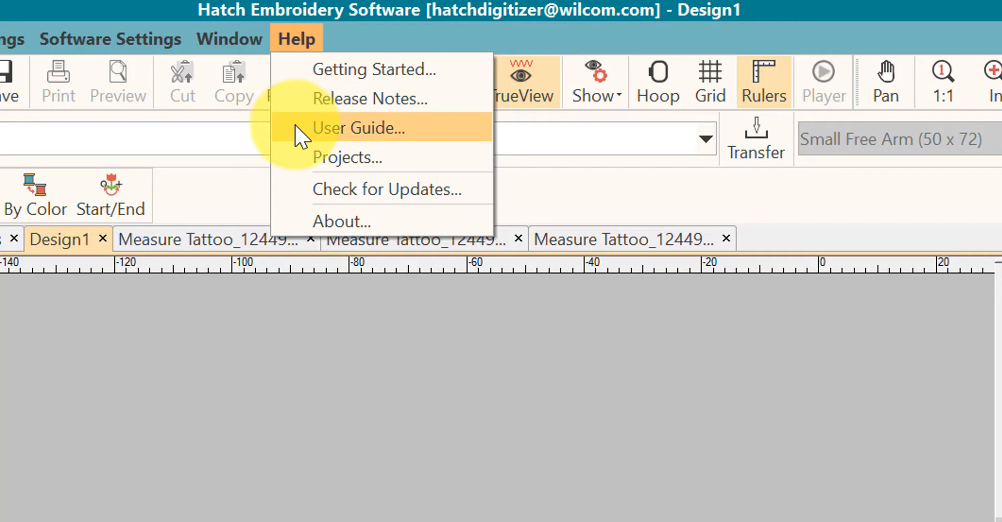
pyautogui.moveTo(307, 157)
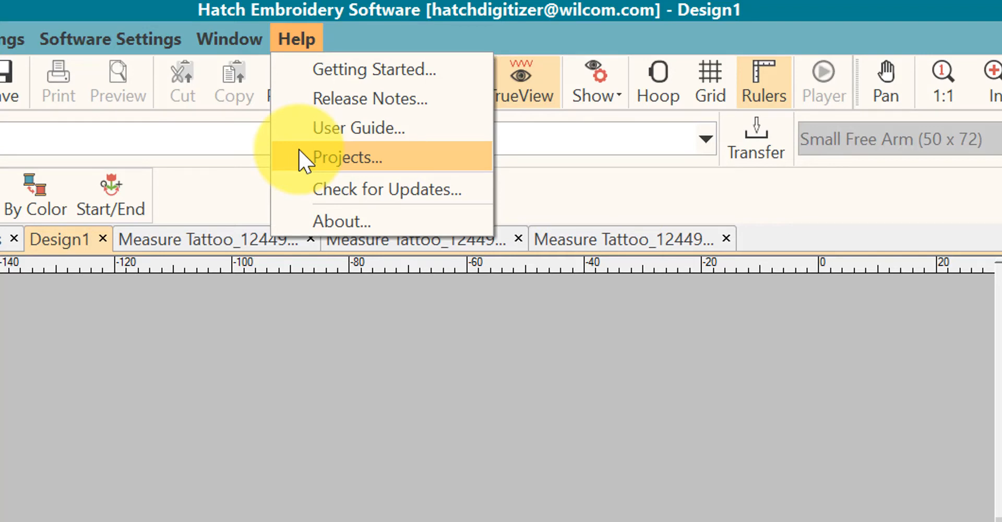
pyautogui.moveTo(326, 189)
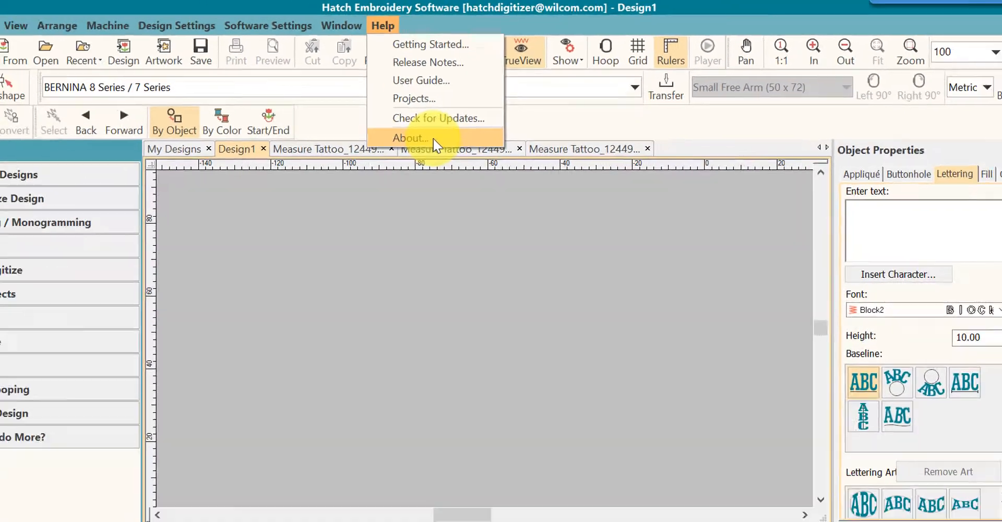
pyautogui.click(409, 137)
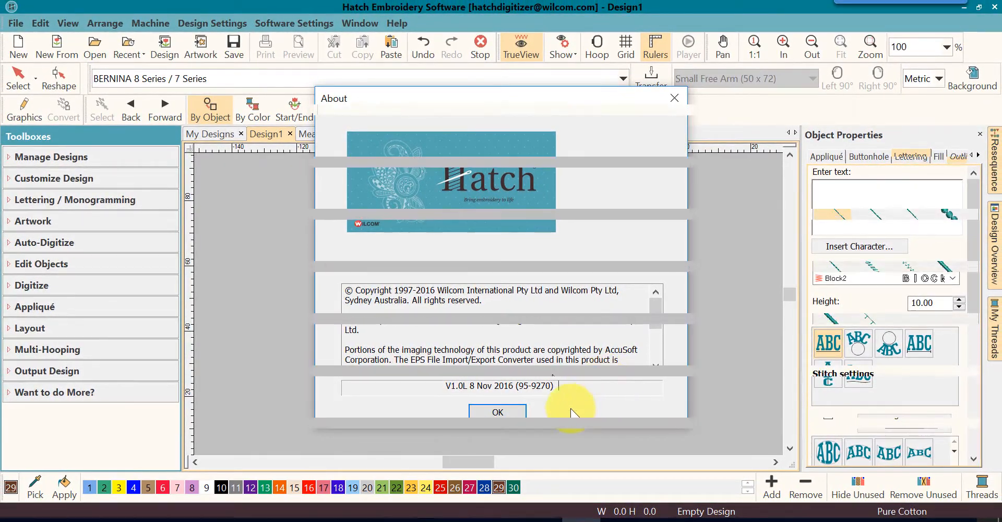
pyautogui.click(497, 412)
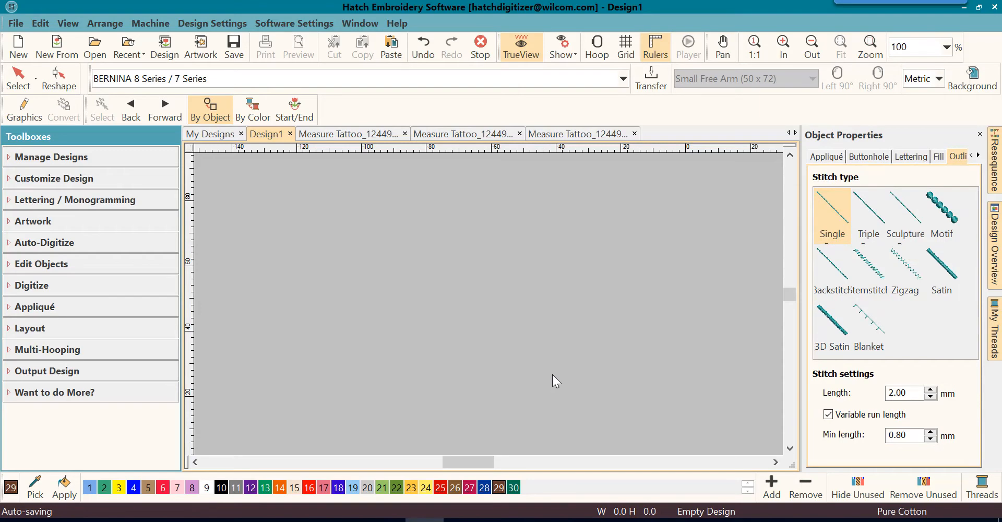
pyautogui.moveTo(568, 376)
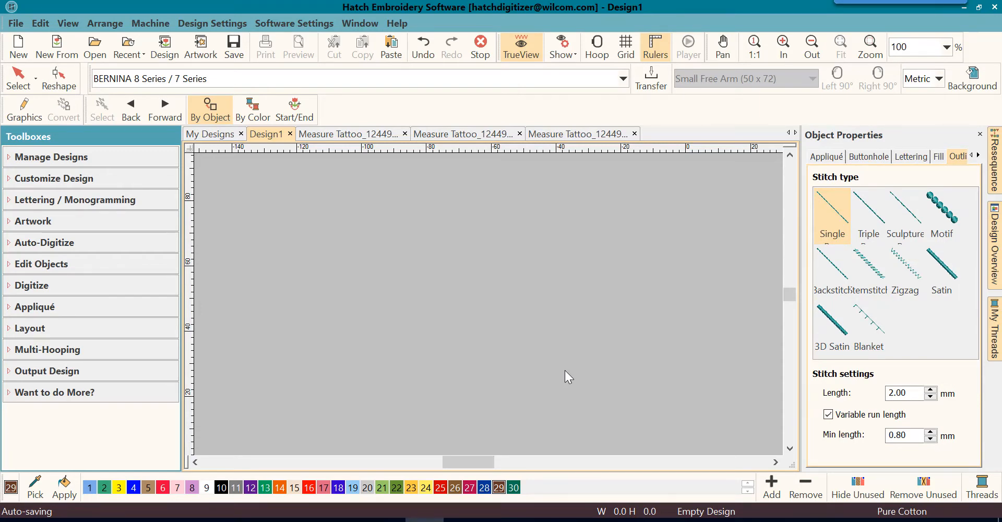
pyautogui.click(964, 8)
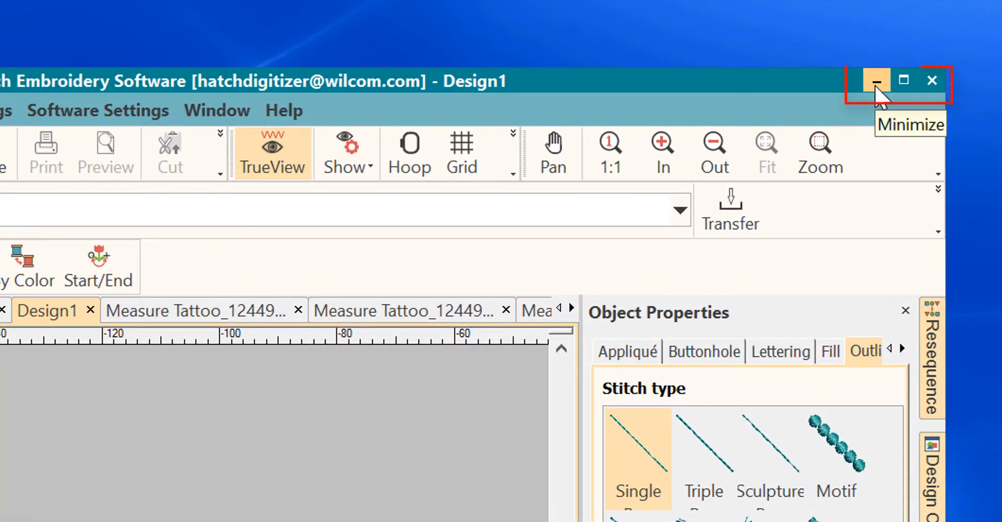
pyautogui.moveTo(904, 80)
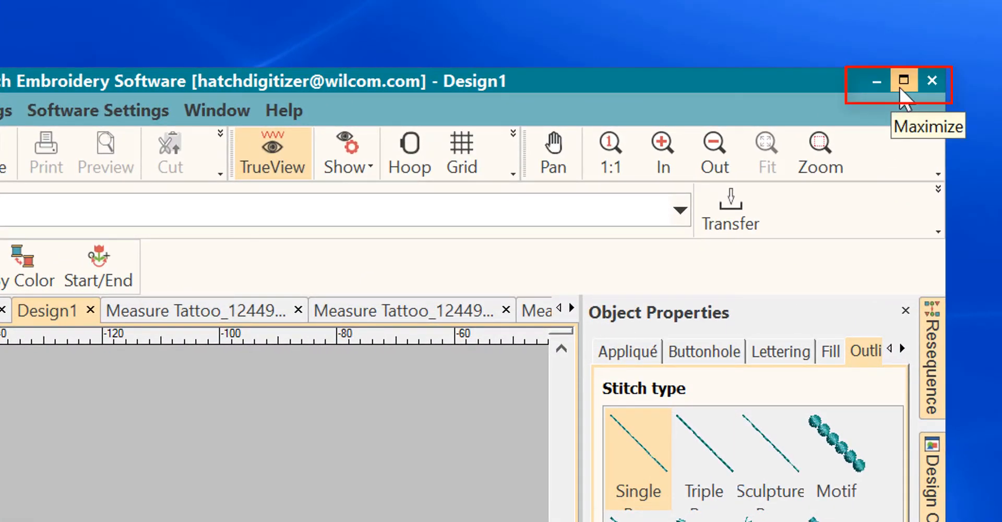
pyautogui.moveTo(876, 81)
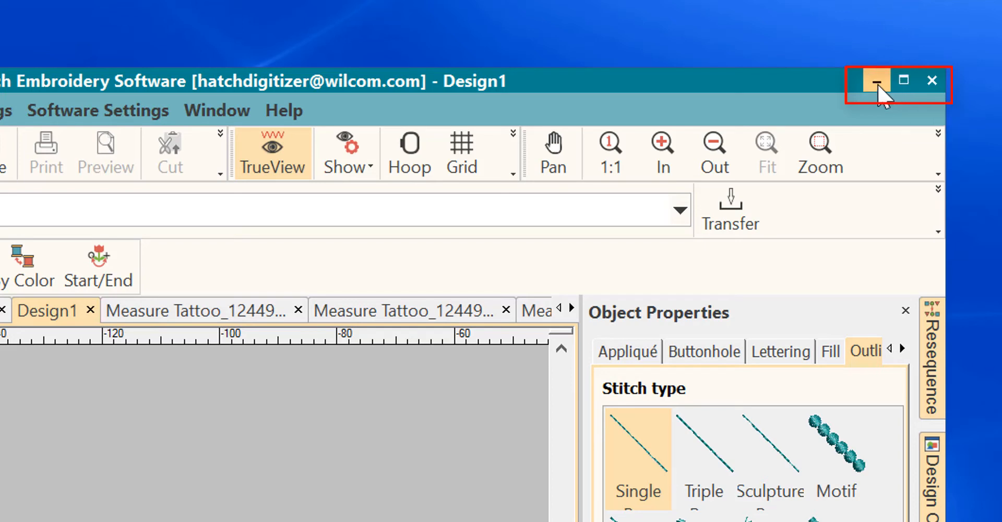
pyautogui.moveTo(903, 80)
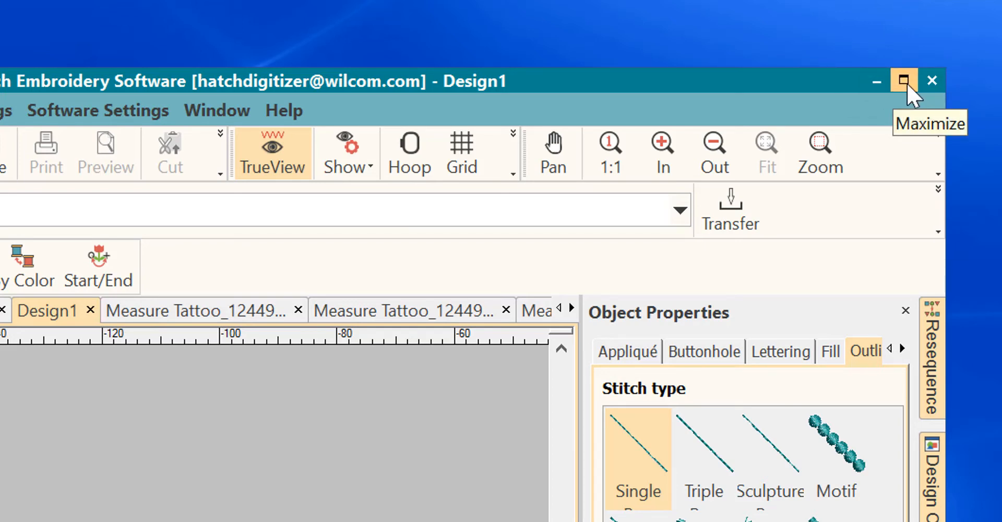
pyautogui.moveTo(933, 96)
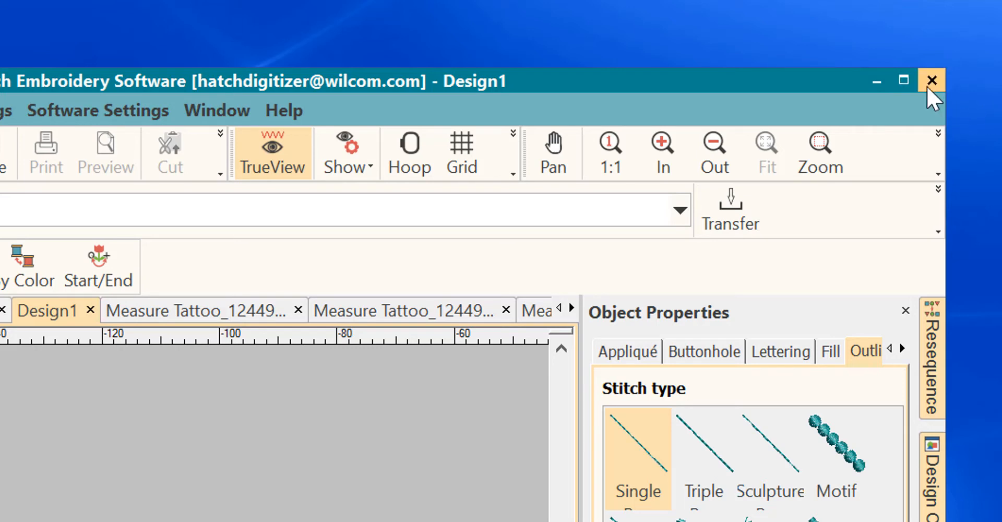
pyautogui.moveTo(932, 82)
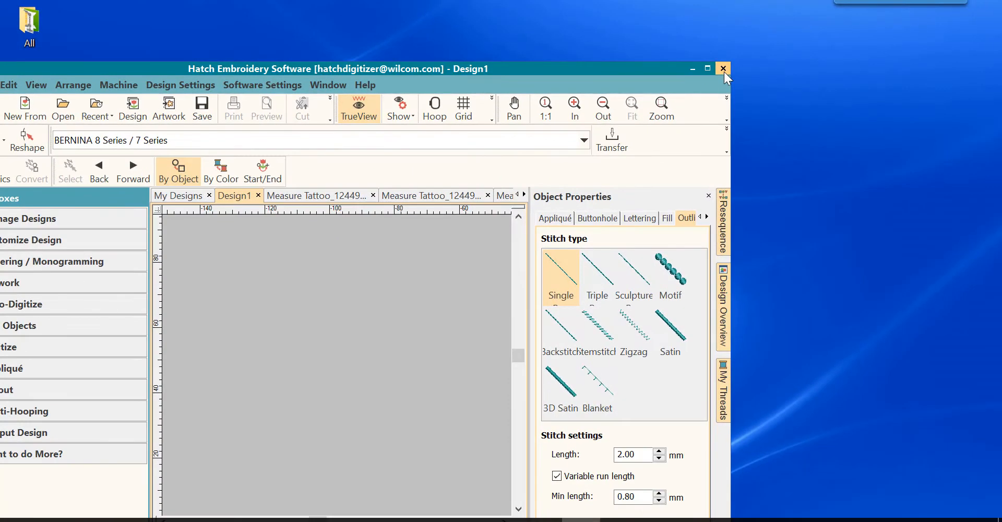
pyautogui.moveTo(708, 67)
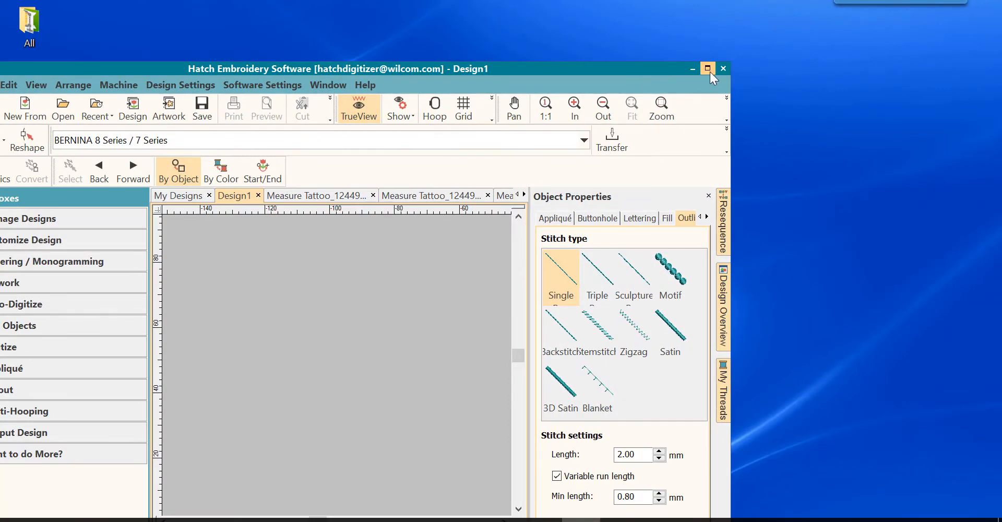
pyautogui.click(707, 68)
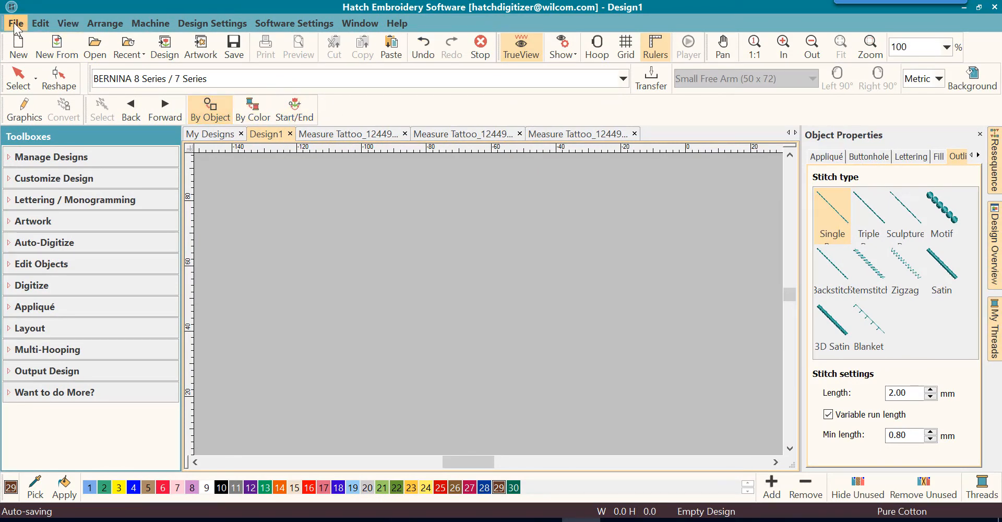
# Step: Show the File menu's Sign Out and Exit Program and Exit Program commands
pyautogui.click(15, 23)
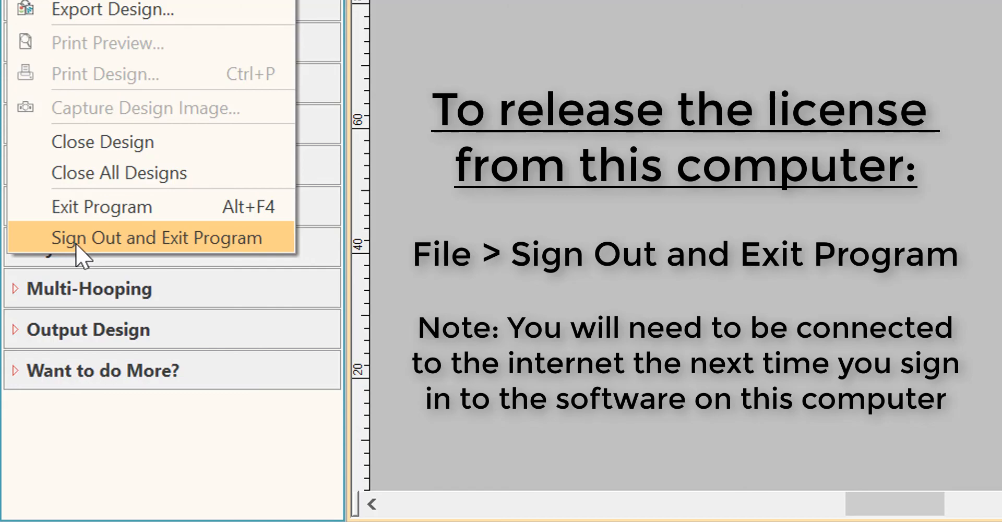
pyautogui.moveTo(83, 207)
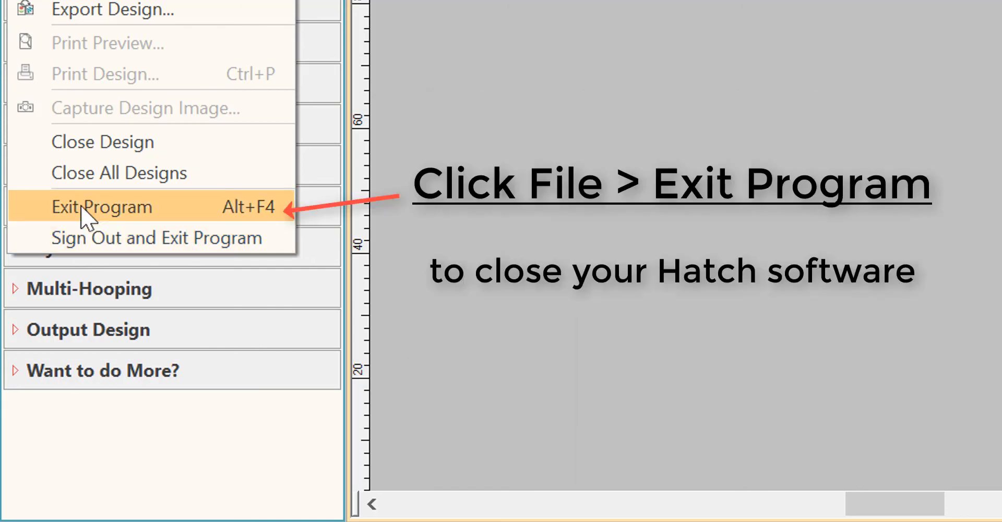